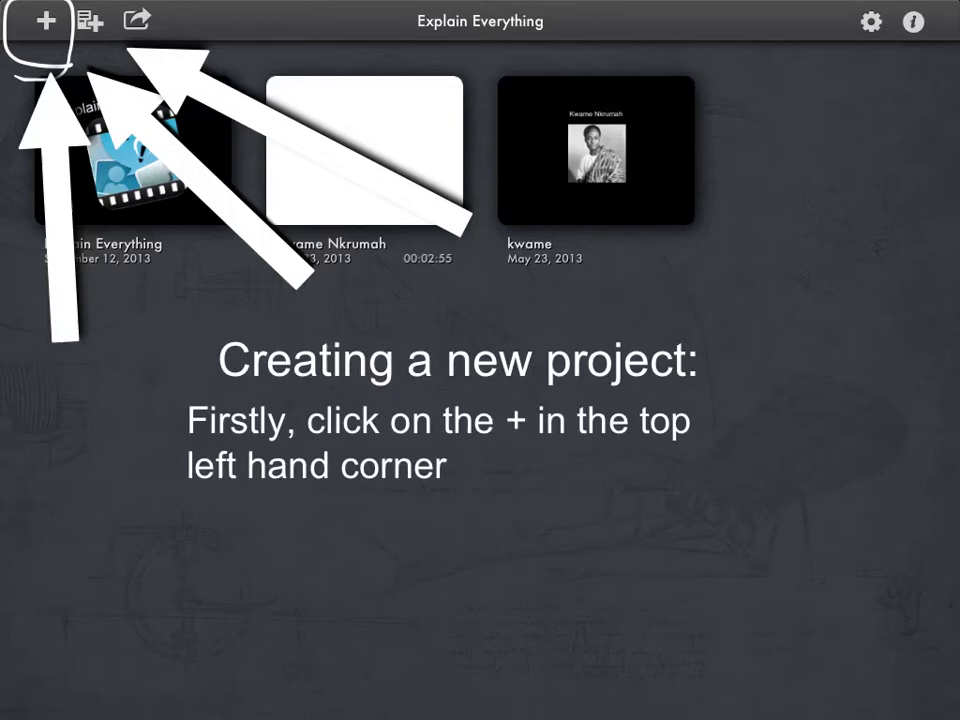
Step: Start a new project and choose the black colour template
click(45, 21)
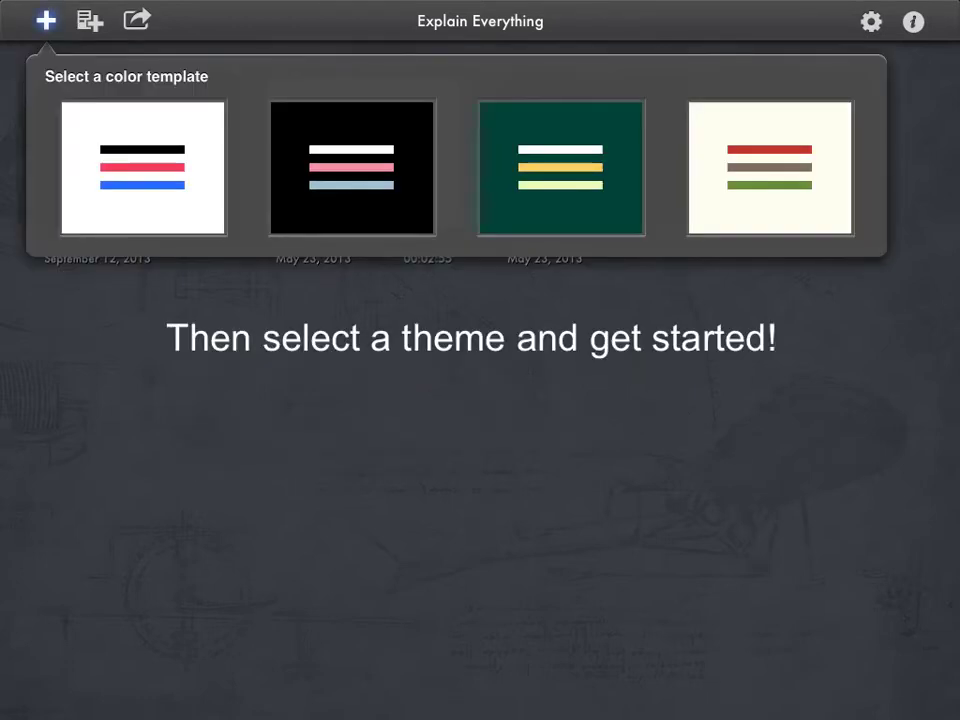
click(561, 168)
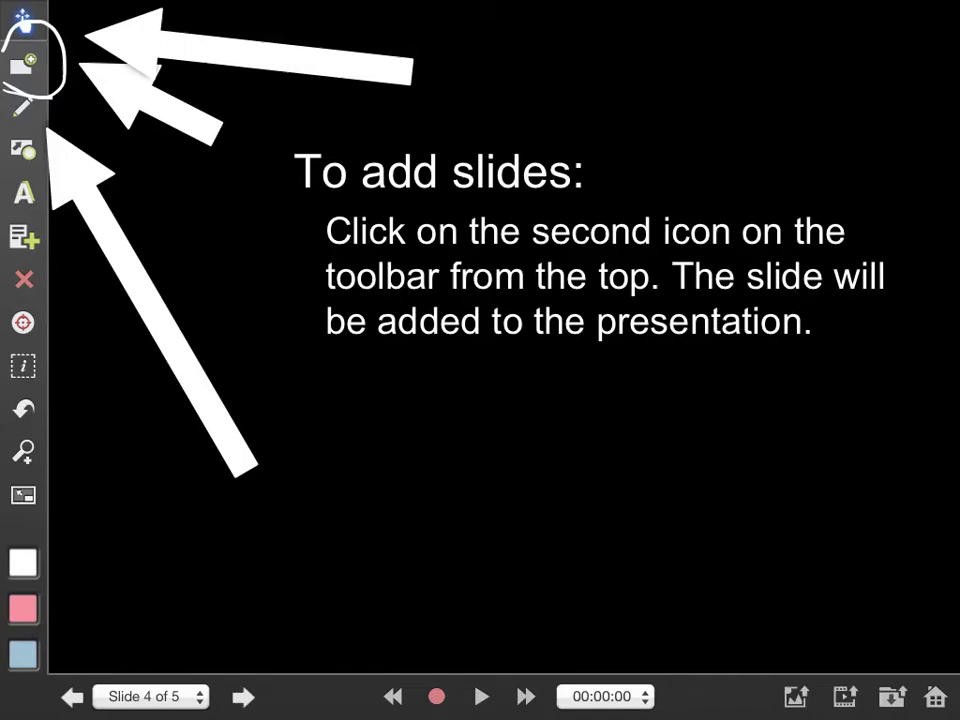
Step: Tap the bottom toolbar icon to move through the tutorial slides
click(242, 696)
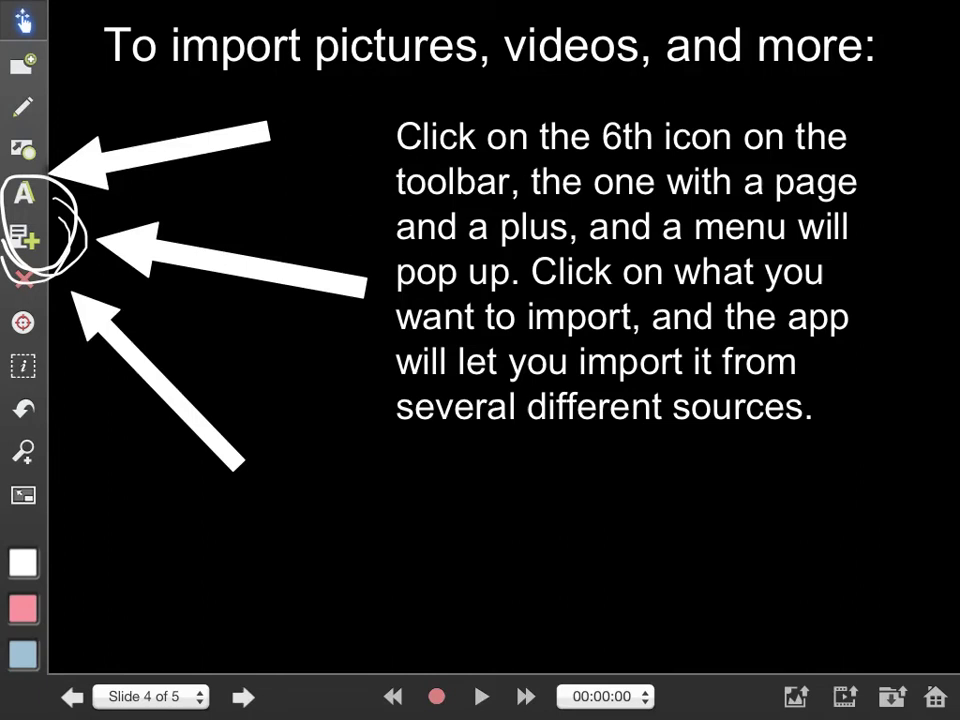
Step: Tap the bottom toolbar icon while the saving slide is shown
click(242, 697)
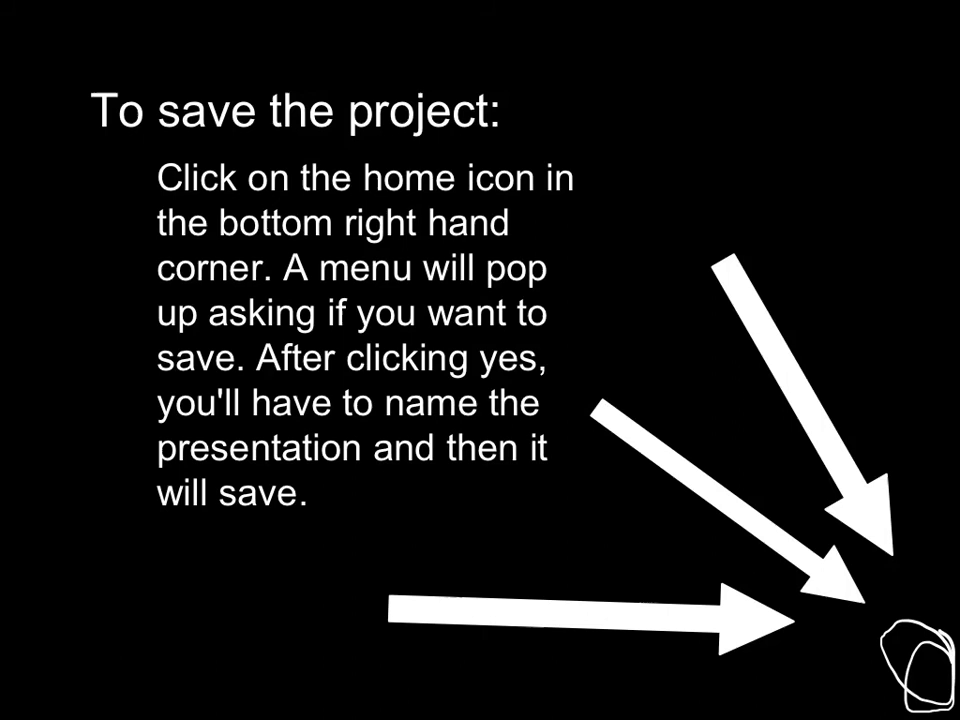